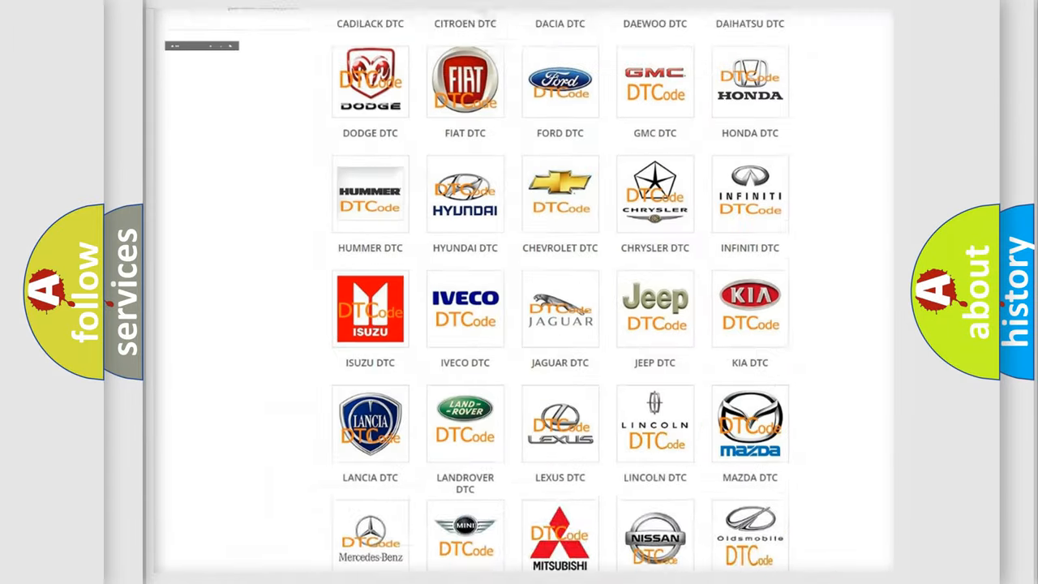
Choose Pontiac from the brand grid to list its diagnostic trouble codes
scroll(up, 3)
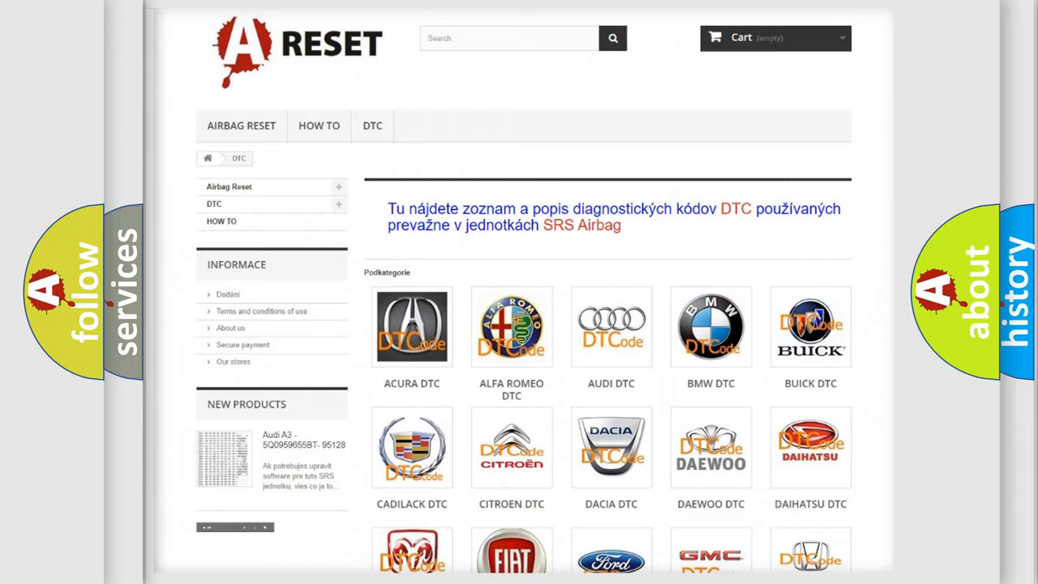
scroll(down, 3)
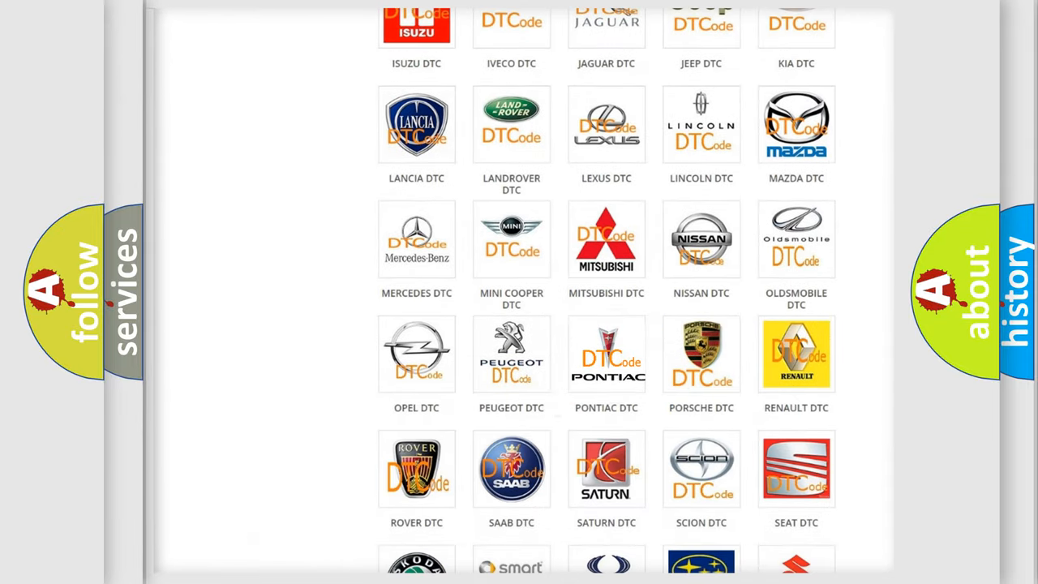
click(606, 354)
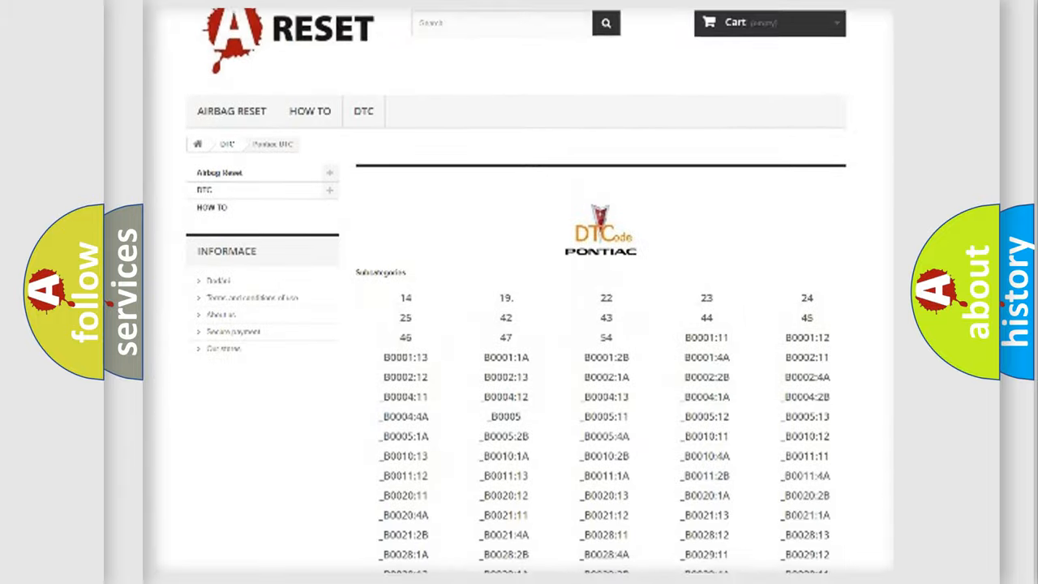
scroll(down, 3)
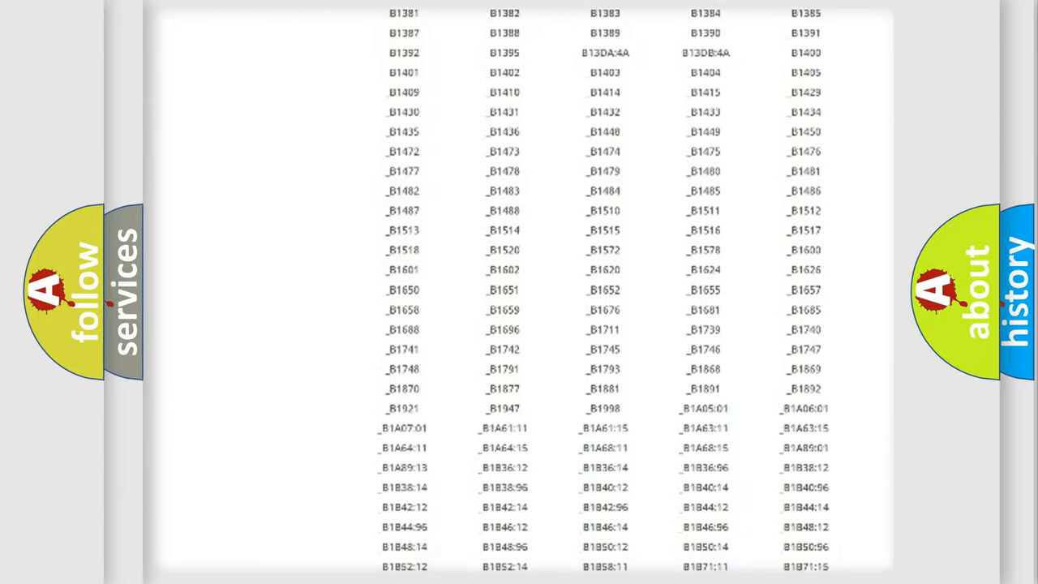
scroll(up, 3)
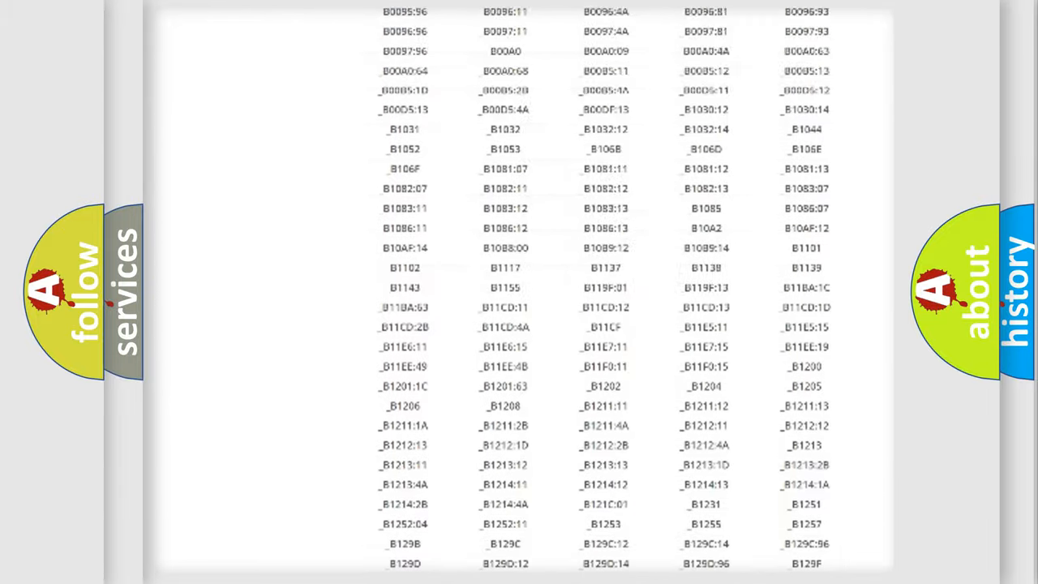
scroll(up, 3)
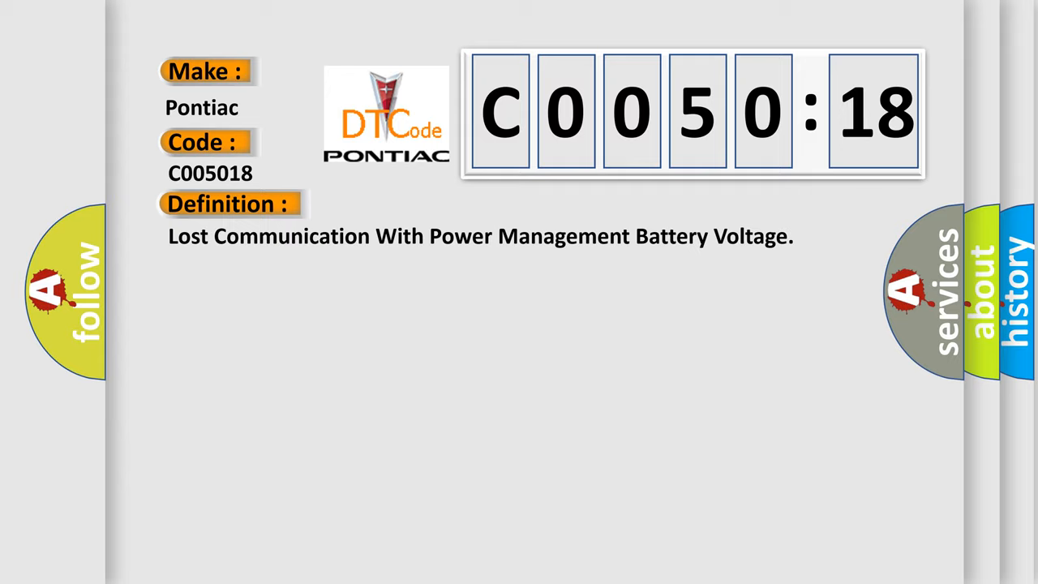
Advance the C0050:18 explainer from the definition to its description text
click(422, 205)
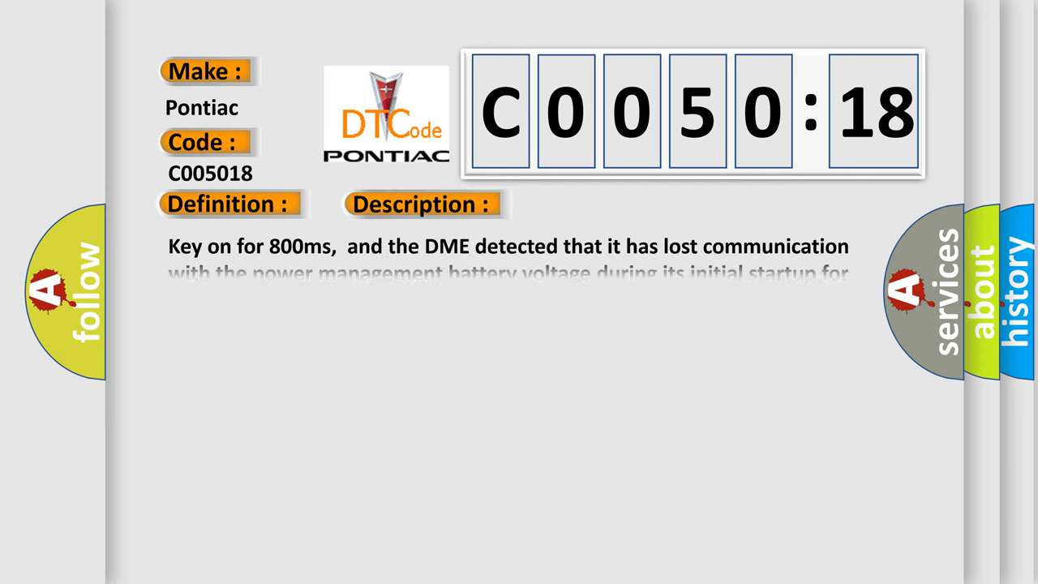